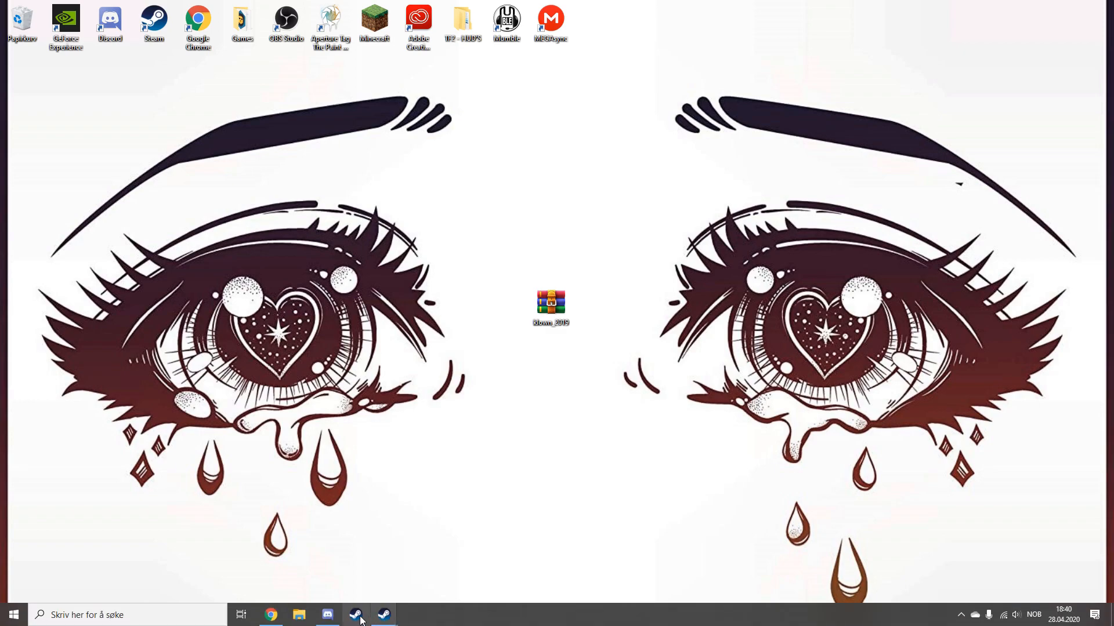
Bring up Steam and open the KlownTown group page from Your Groups
click(356, 614)
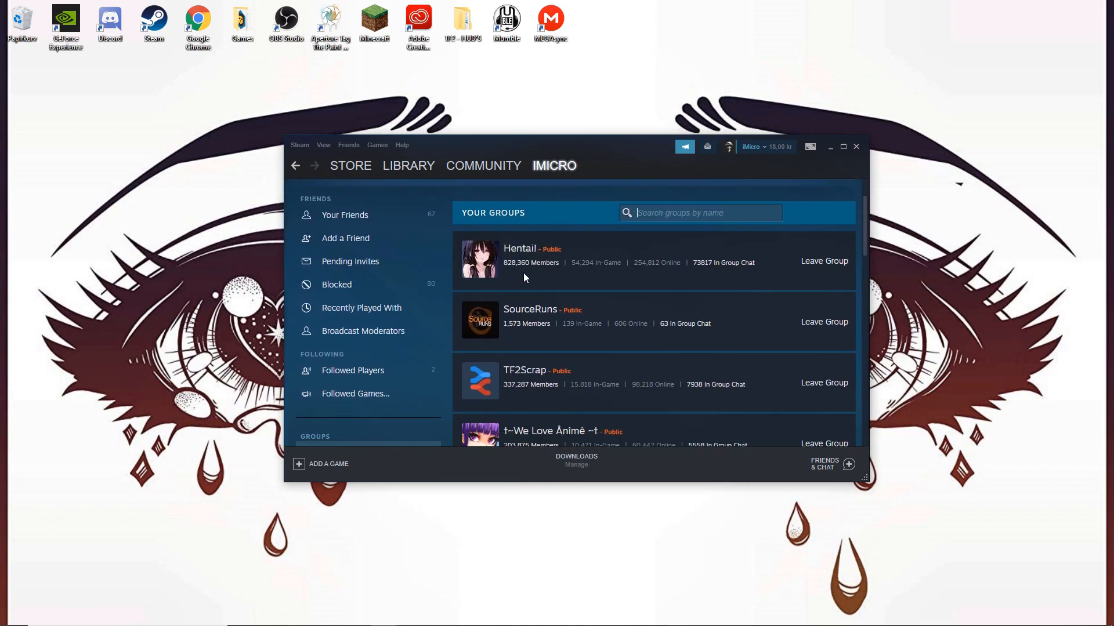
scroll(down, 3)
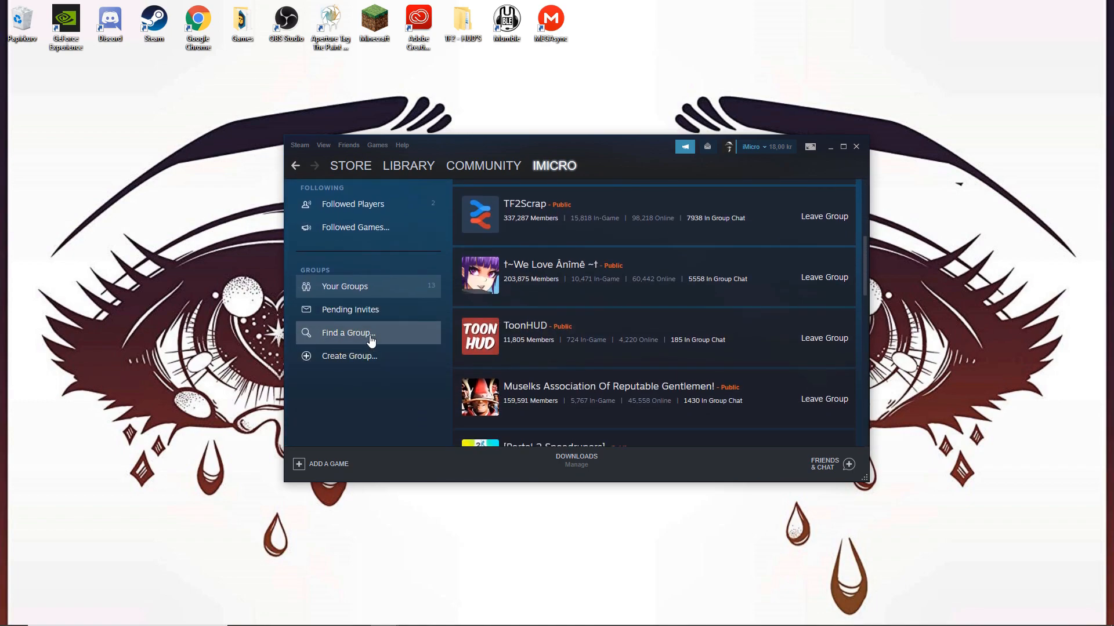
scroll(down, 3)
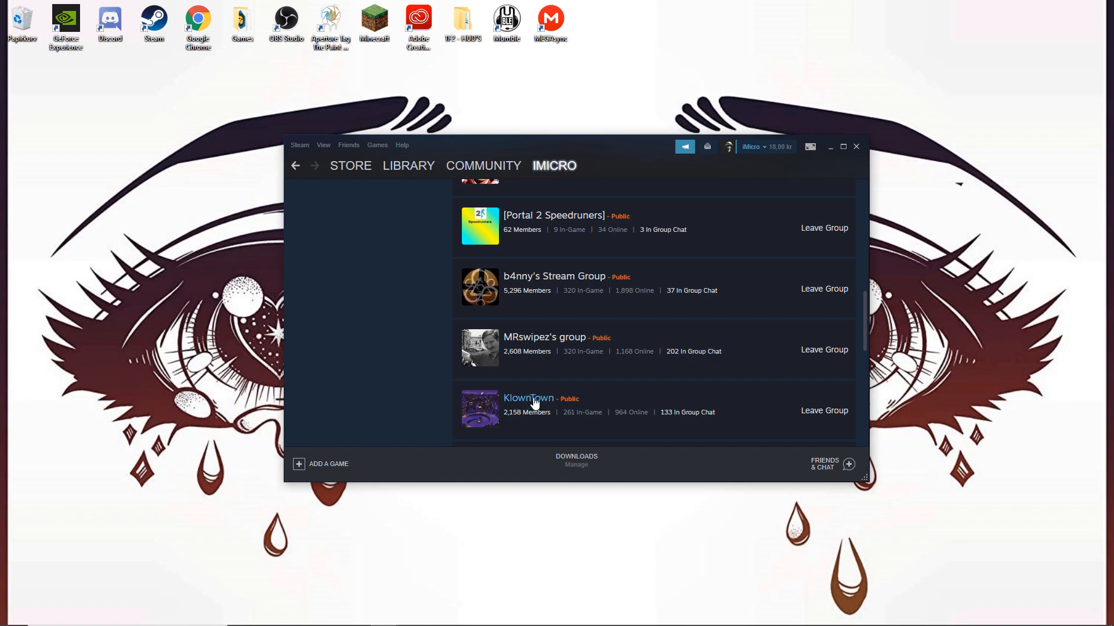
scroll(down, 3)
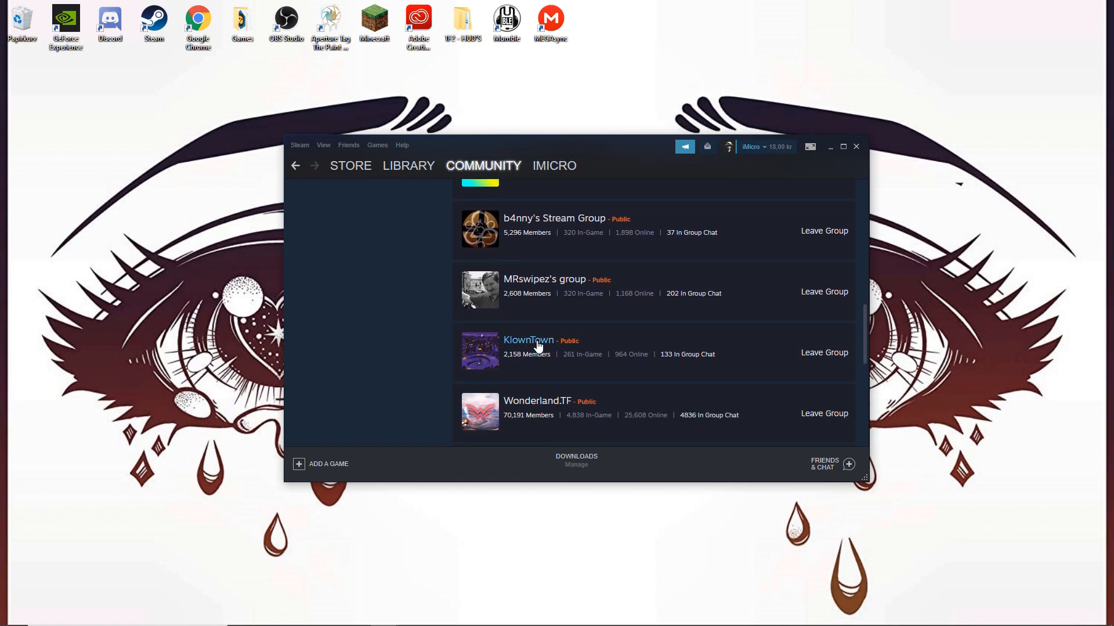
click(528, 340)
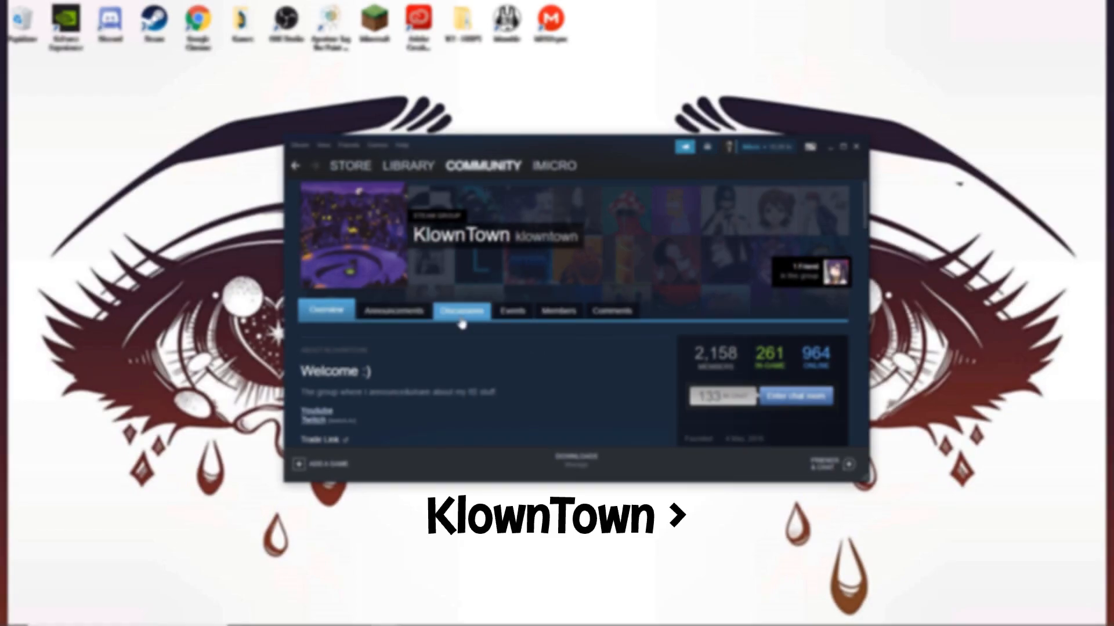
Open the pinned 'Klown's Setup' topic in the group's discussions
click(461, 310)
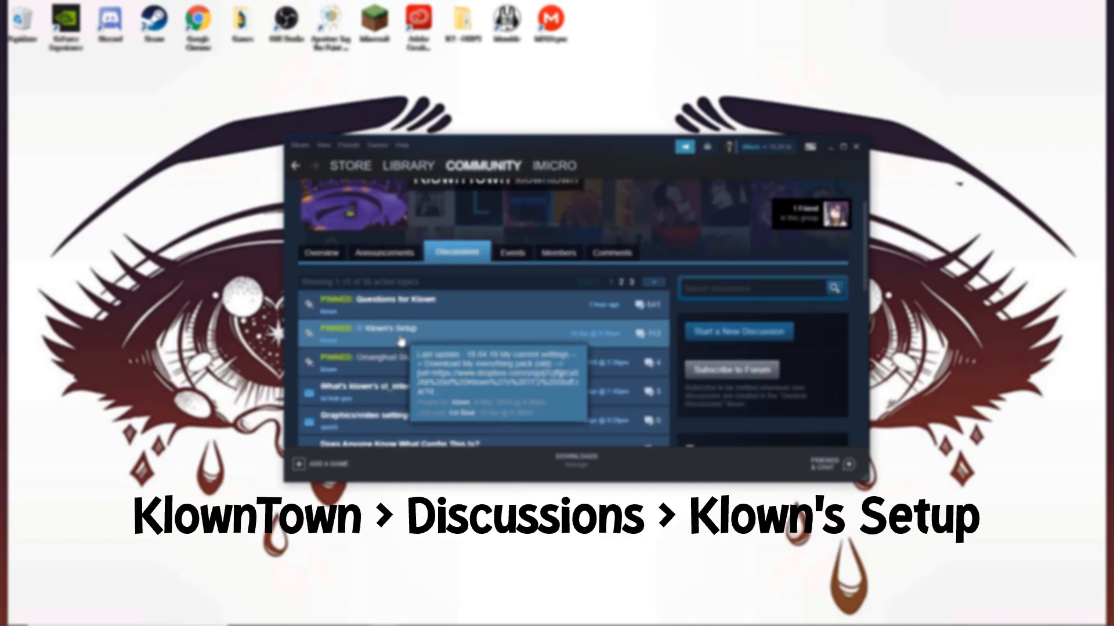
click(378, 328)
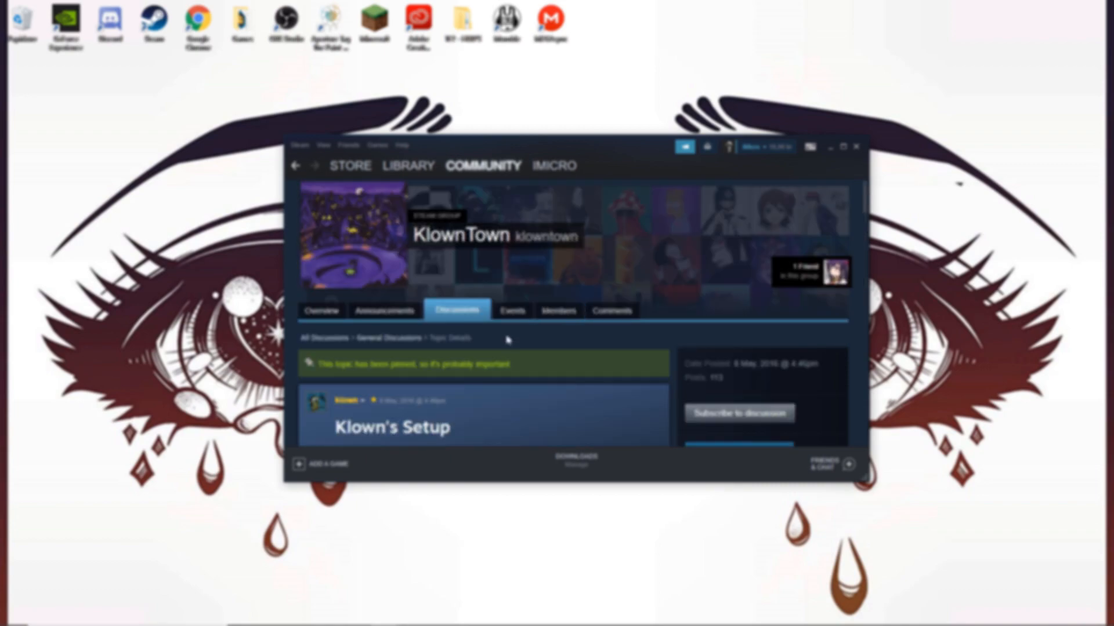
scroll(down, 3)
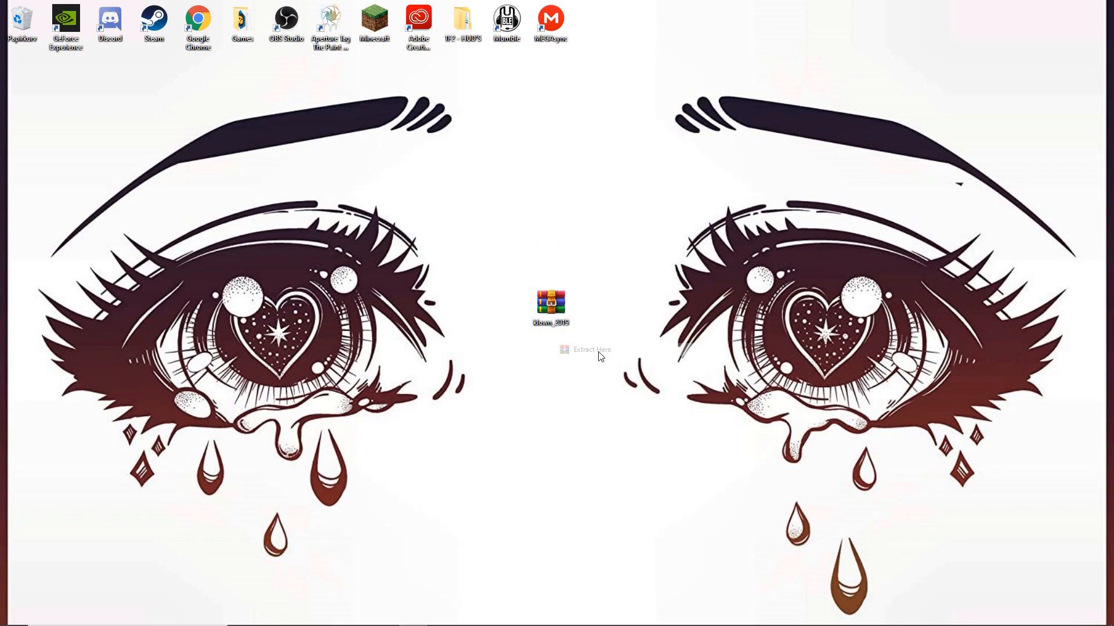
Extract klown_2019.zip onto the desktop and reposition the File Explorer window
click(591, 350)
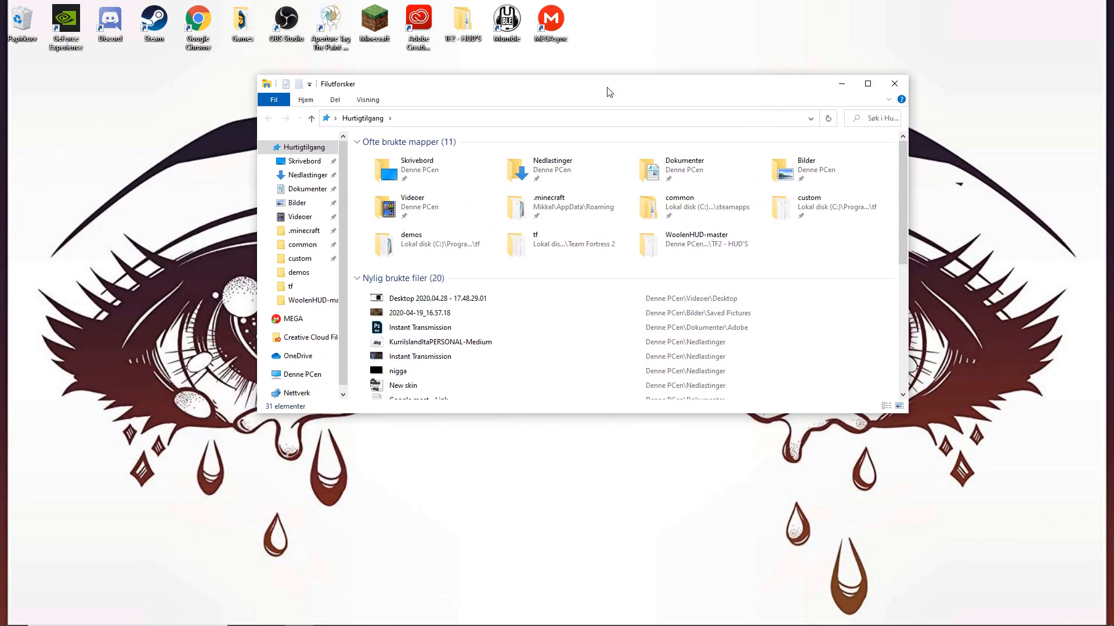
drag(608, 91, 553, 307)
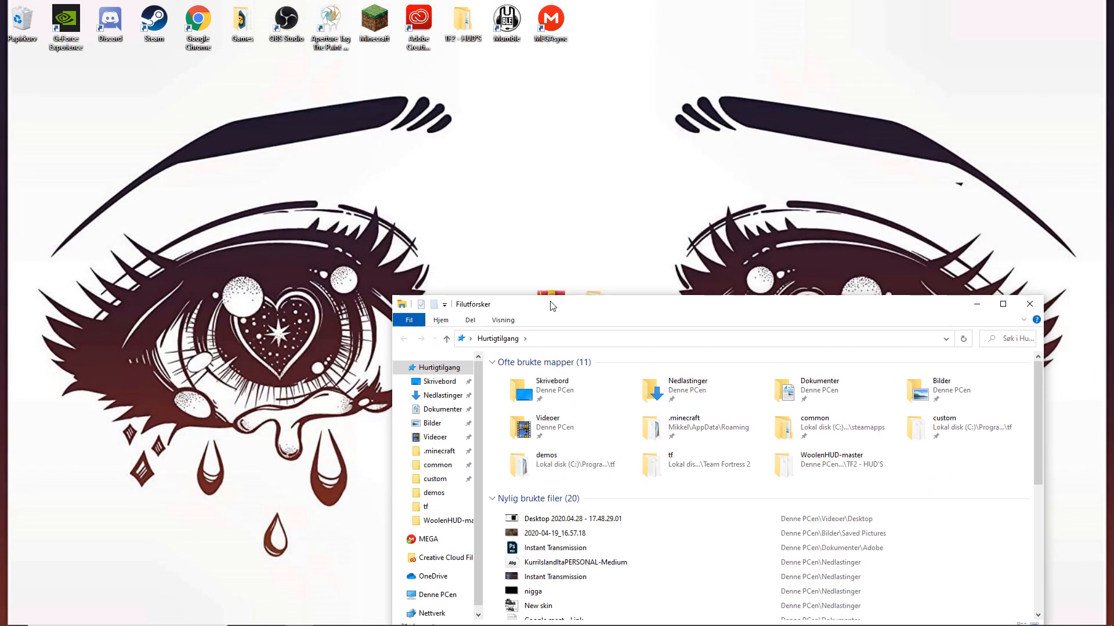
drag(553, 305, 427, 350)
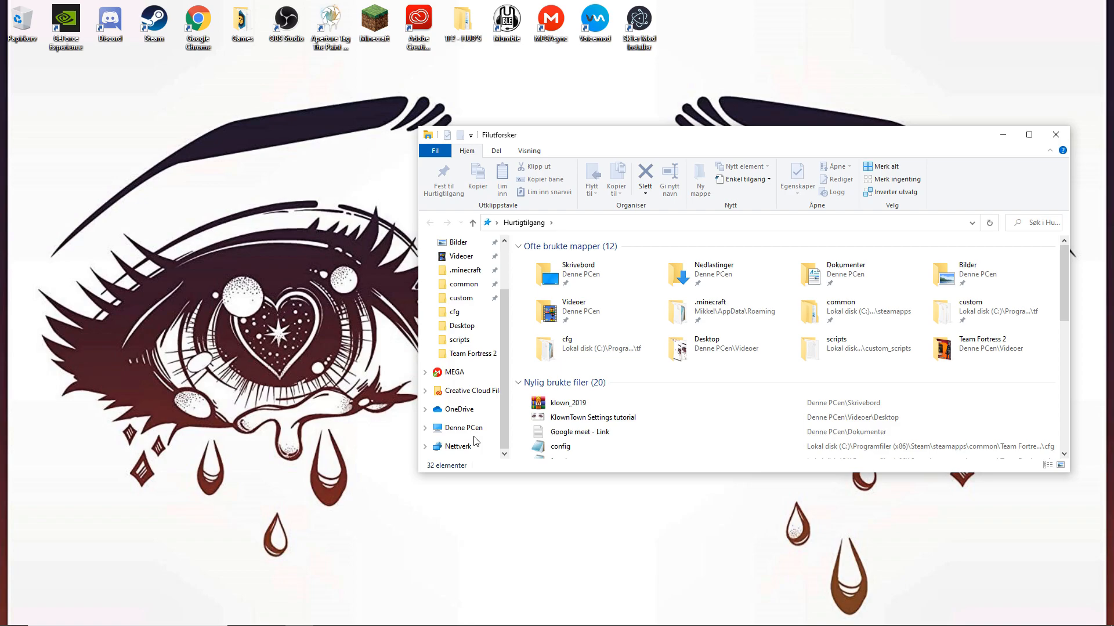
Open Team Fortress 2's tf\custom folder beside the extracted pack's custom folder, then close the window
click(464, 428)
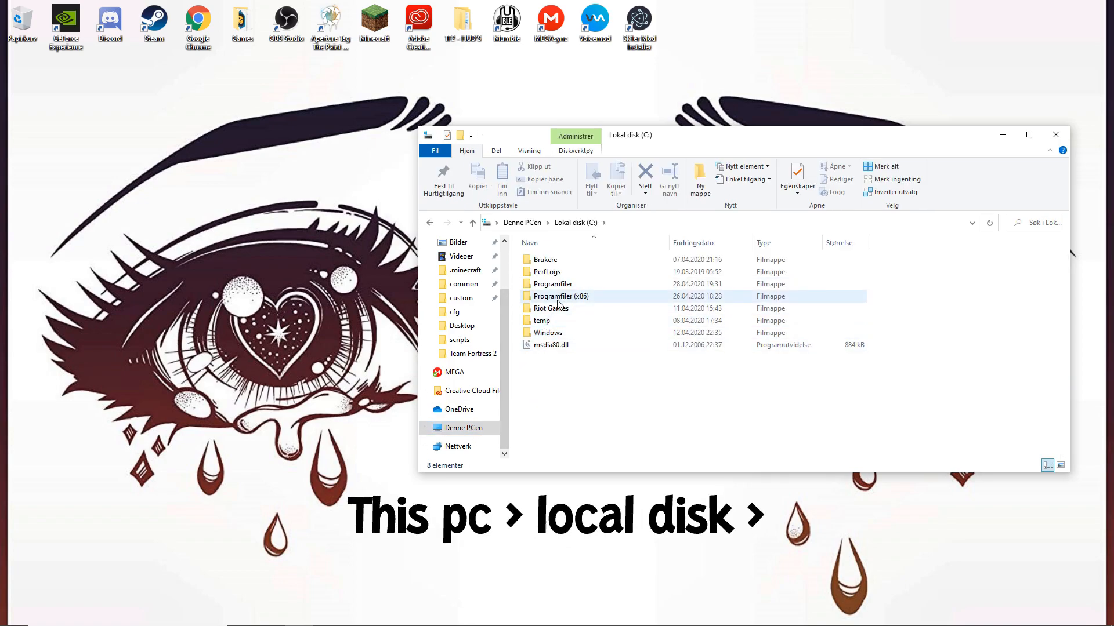
double_click(561, 296)
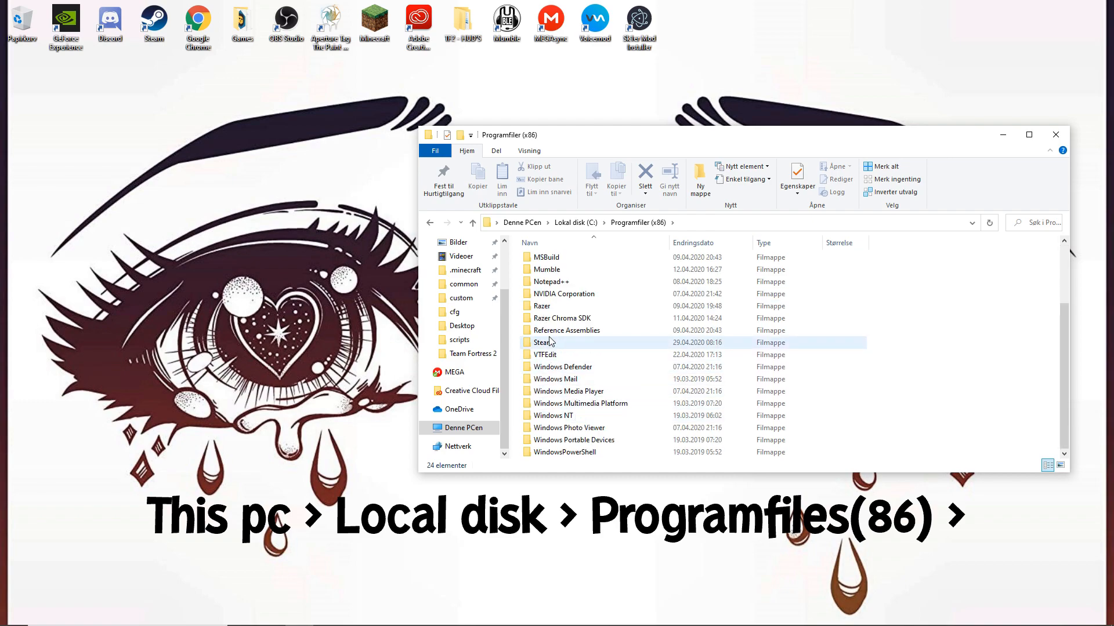
double_click(542, 342)
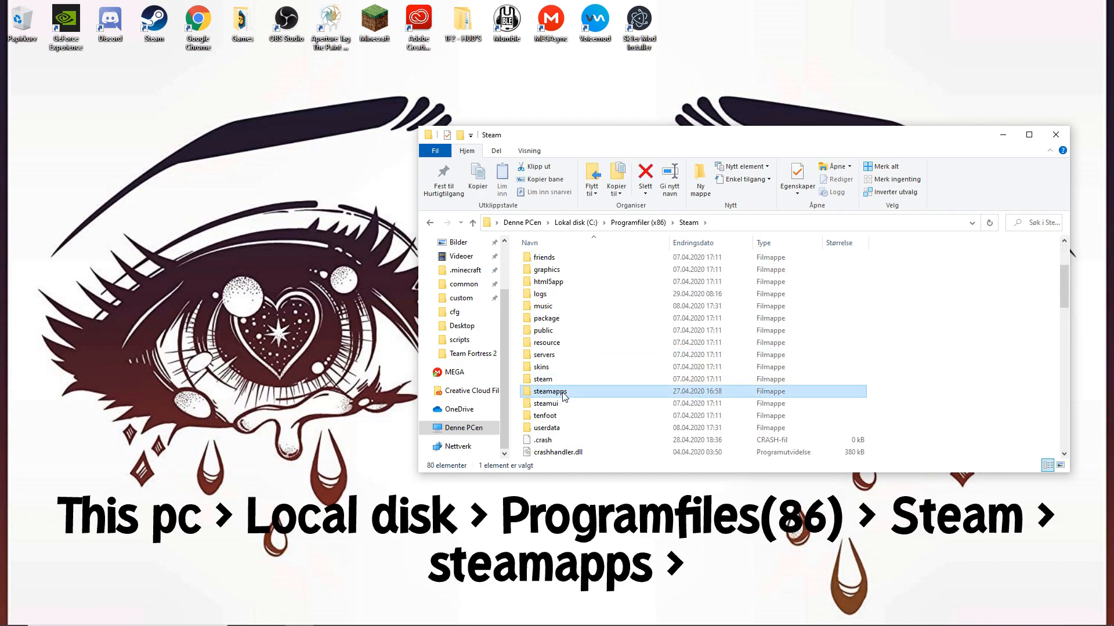
double_click(550, 391)
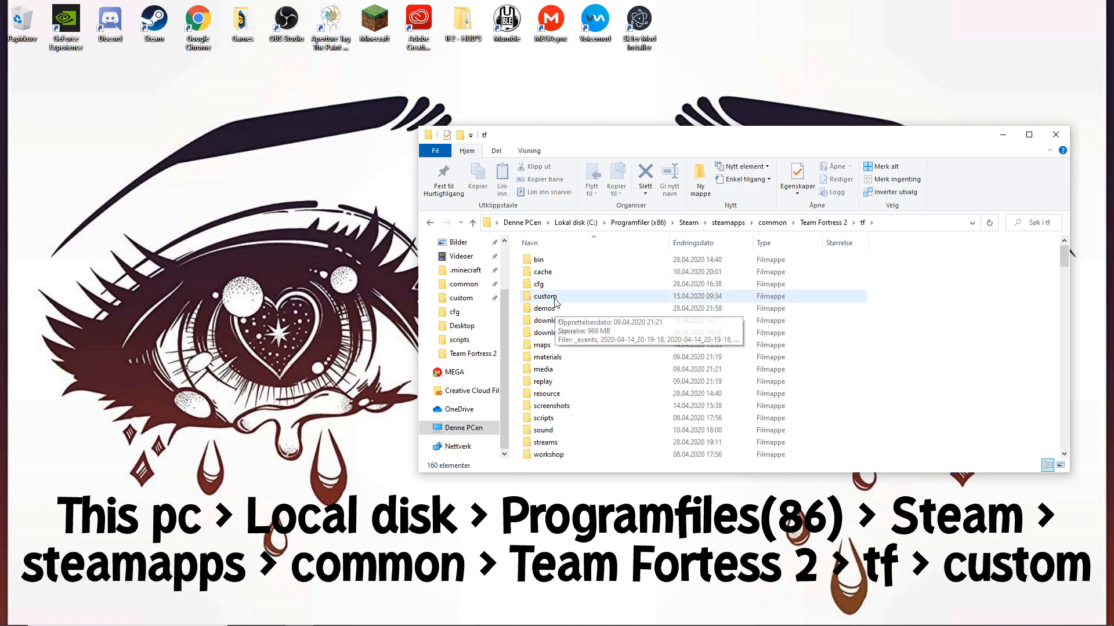
double_click(545, 296)
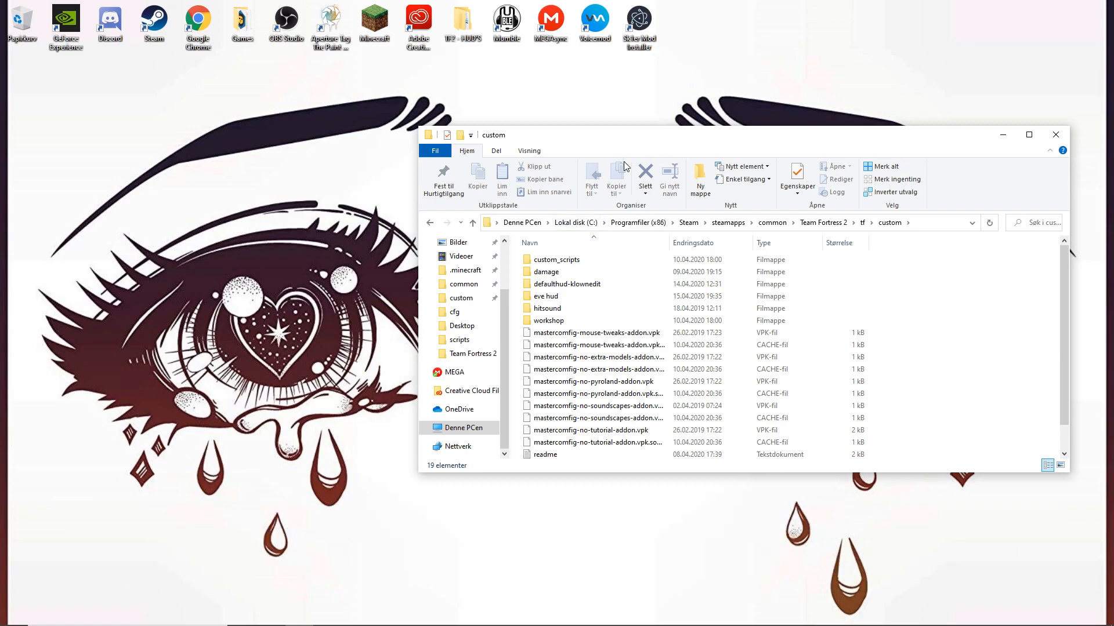
drag(625, 136, 731, 331)
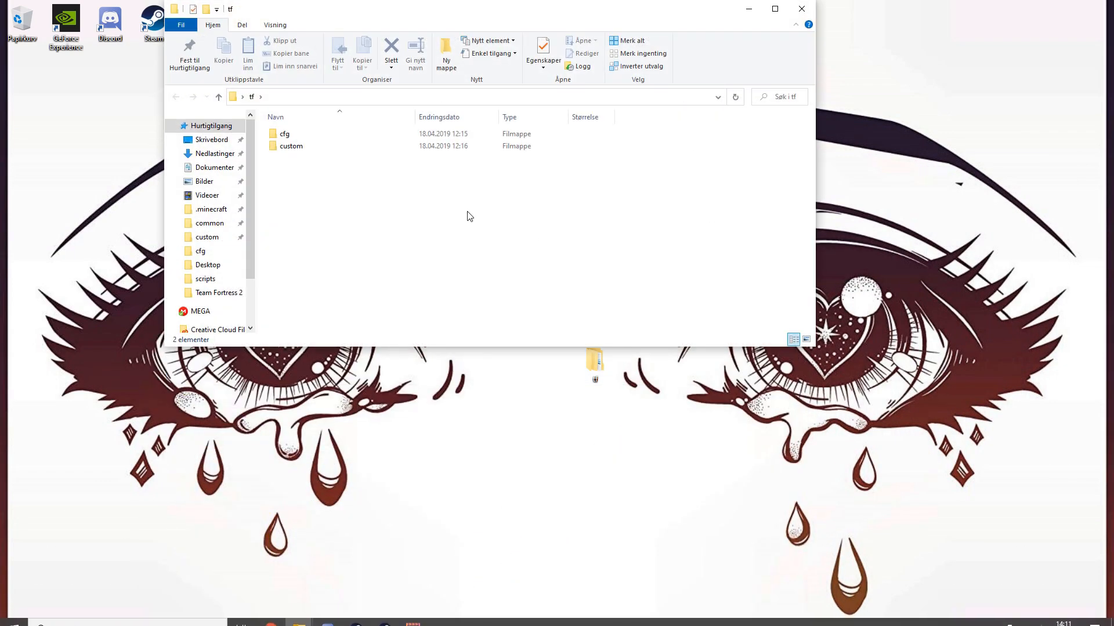
double_click(290, 146)
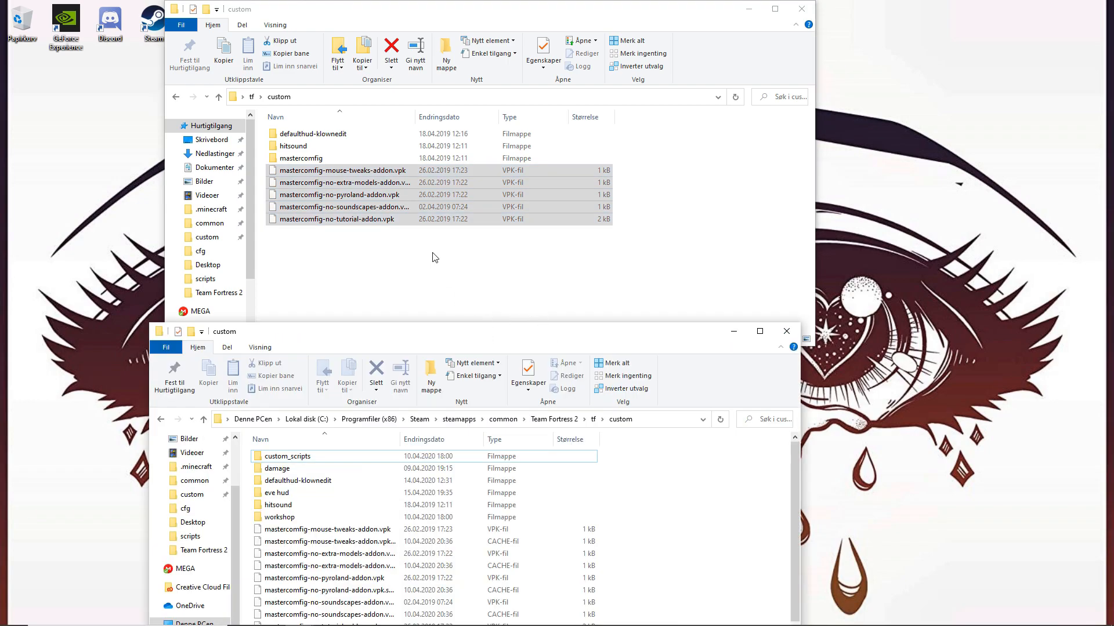
click(801, 9)
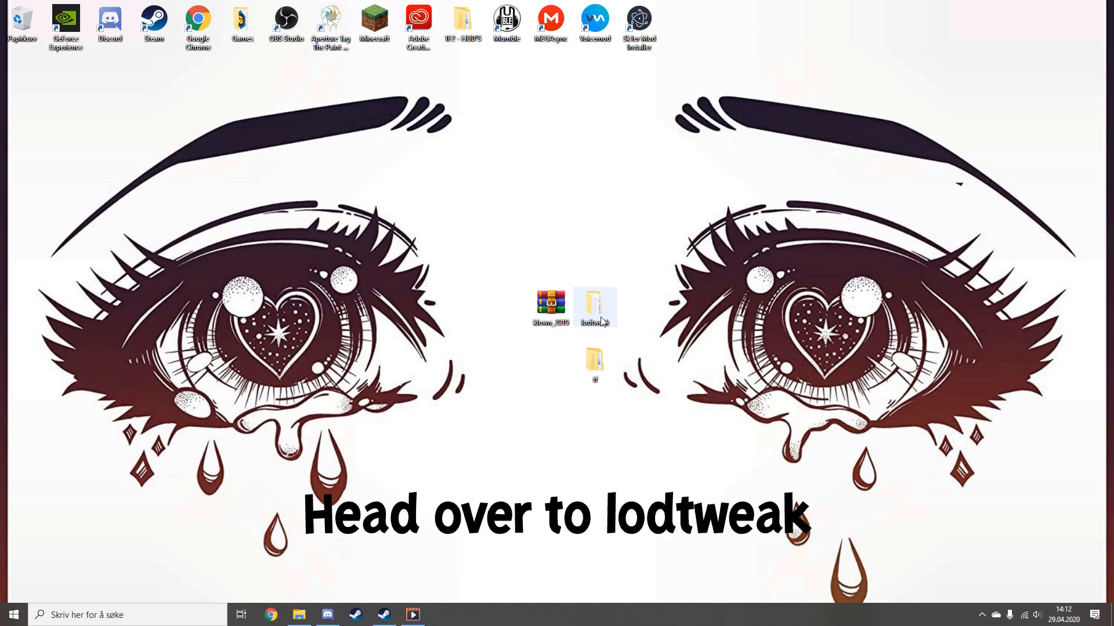
Launch NVIDIA Inspector from the lodtweak folder and position the GTX 1660 SUPER overview
double_click(595, 306)
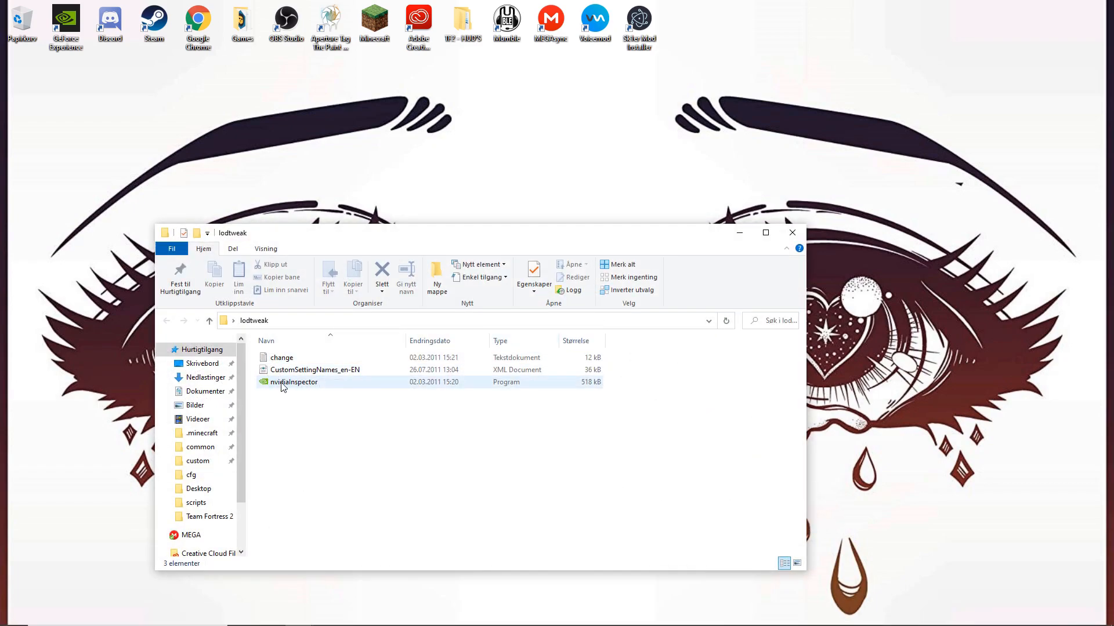
double_click(293, 382)
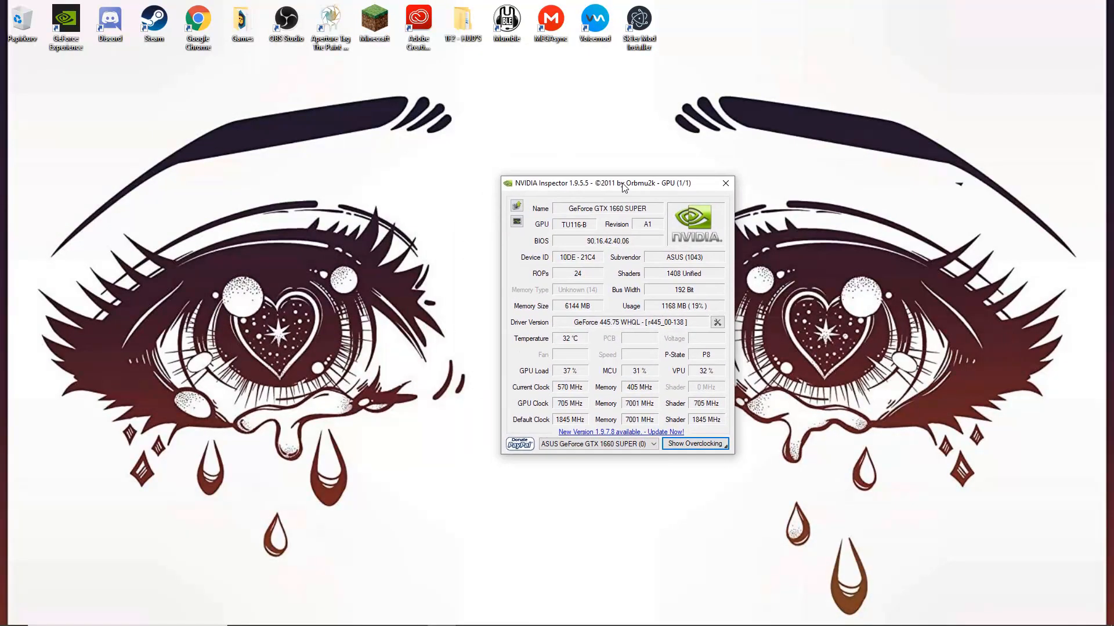
drag(624, 183, 569, 163)
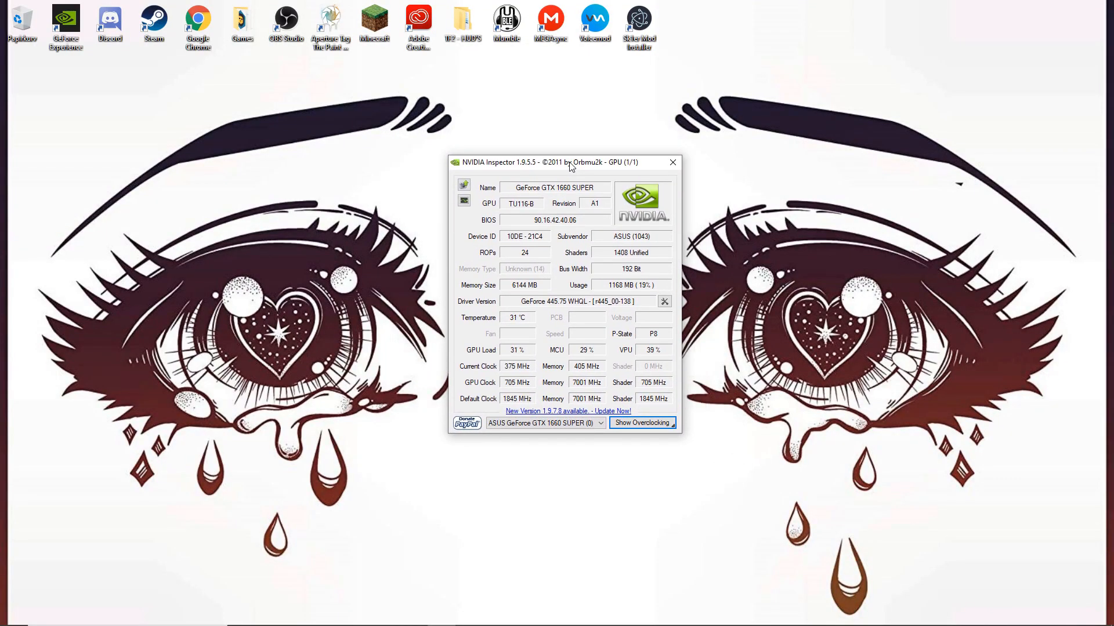
drag(568, 162, 627, 167)
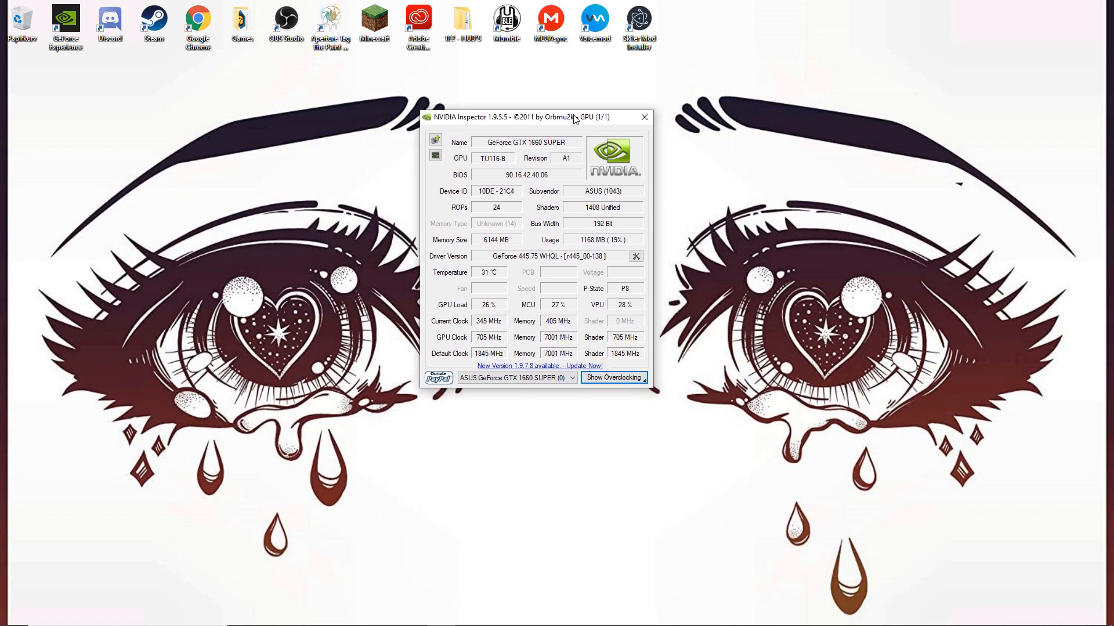
drag(535, 117, 592, 153)
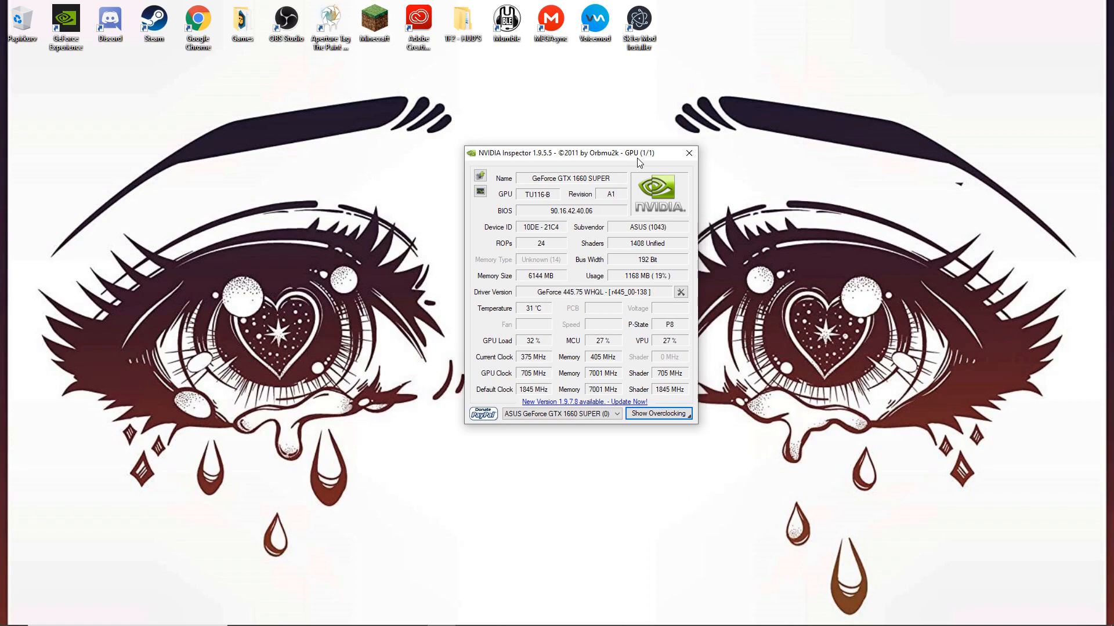
drag(580, 152, 590, 164)
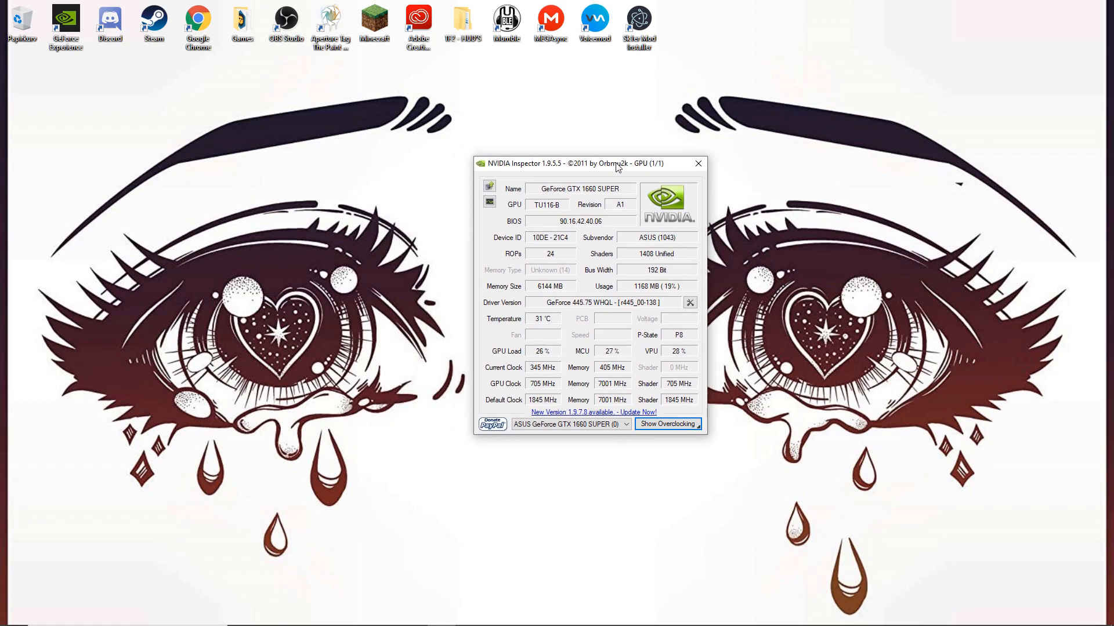
mouse_move(688, 303)
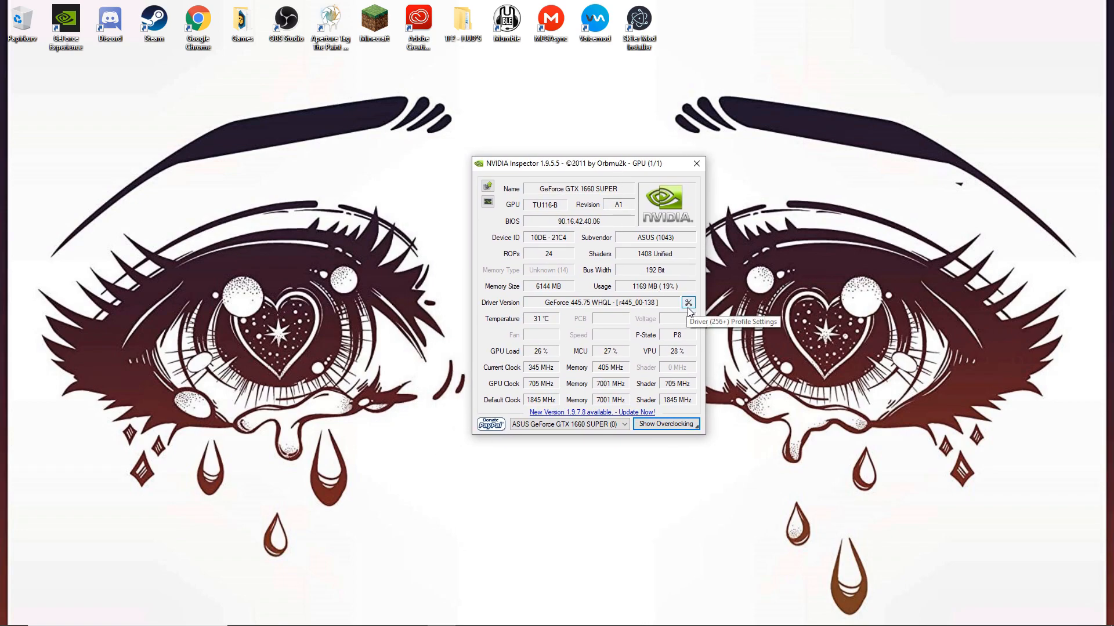
mouse_move(661, 315)
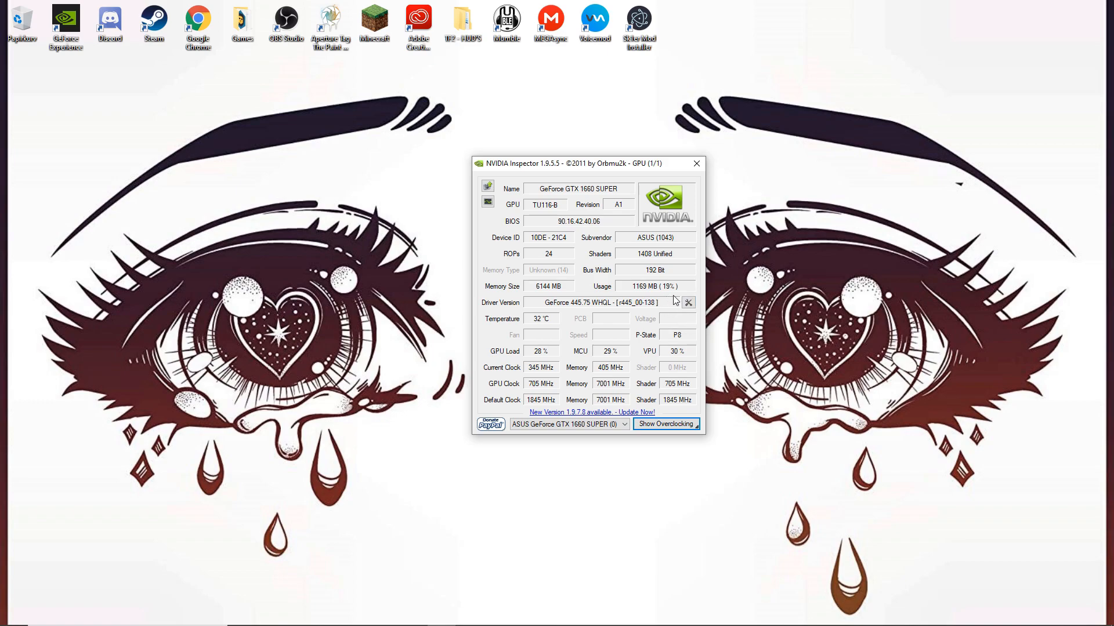
Open Profile Settings and load the Team Fortress 2 profile by searching 'team'
click(665, 424)
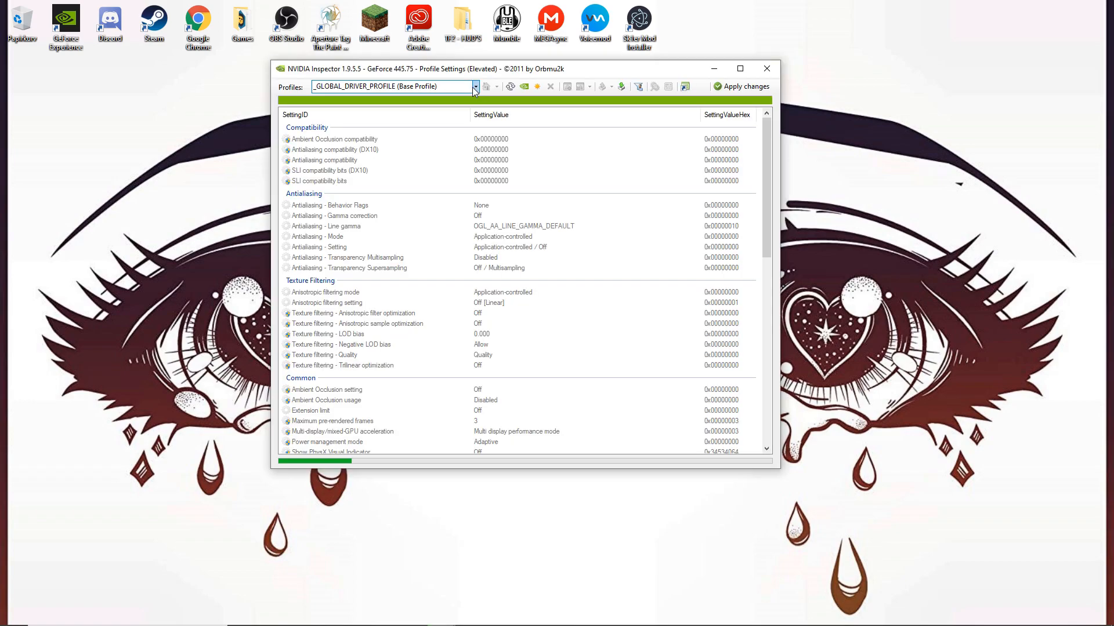
drag(522, 68, 480, 61)
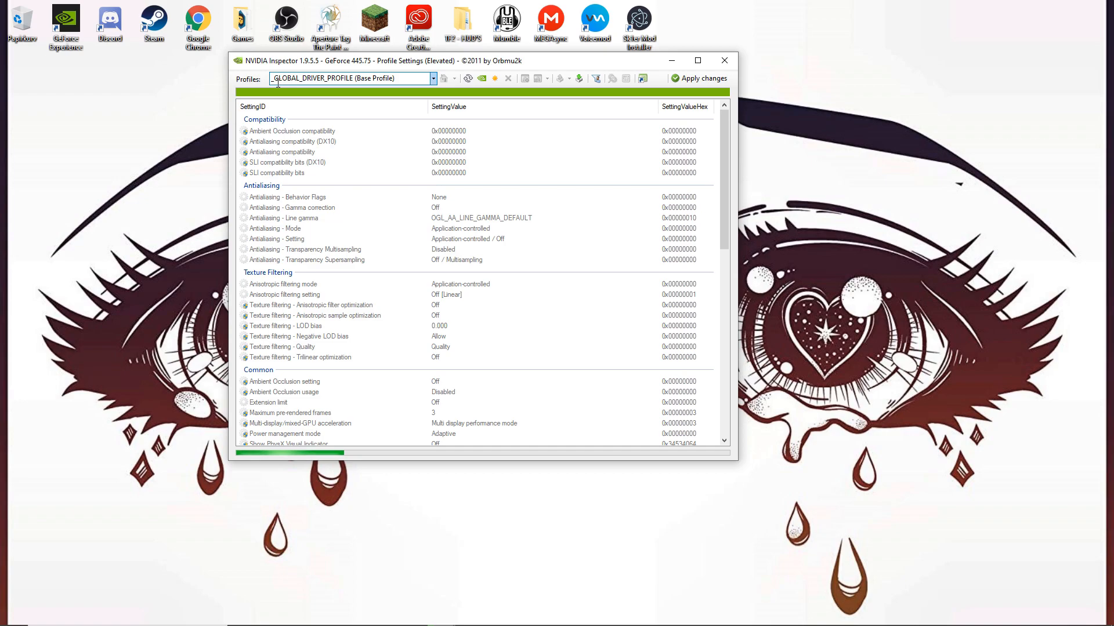
text(team)
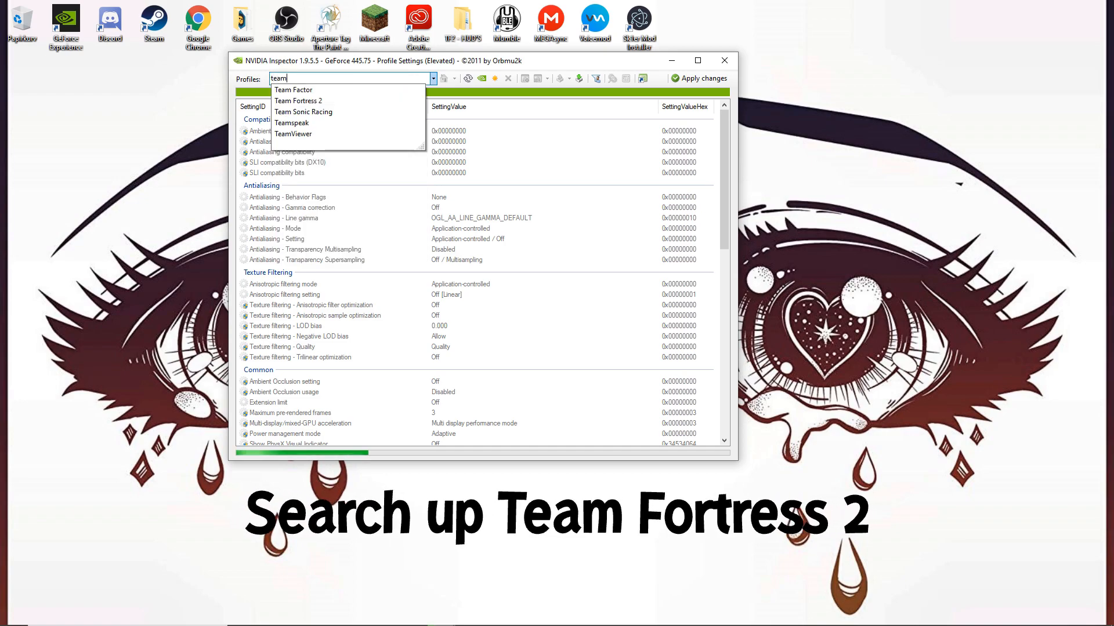
click(299, 100)
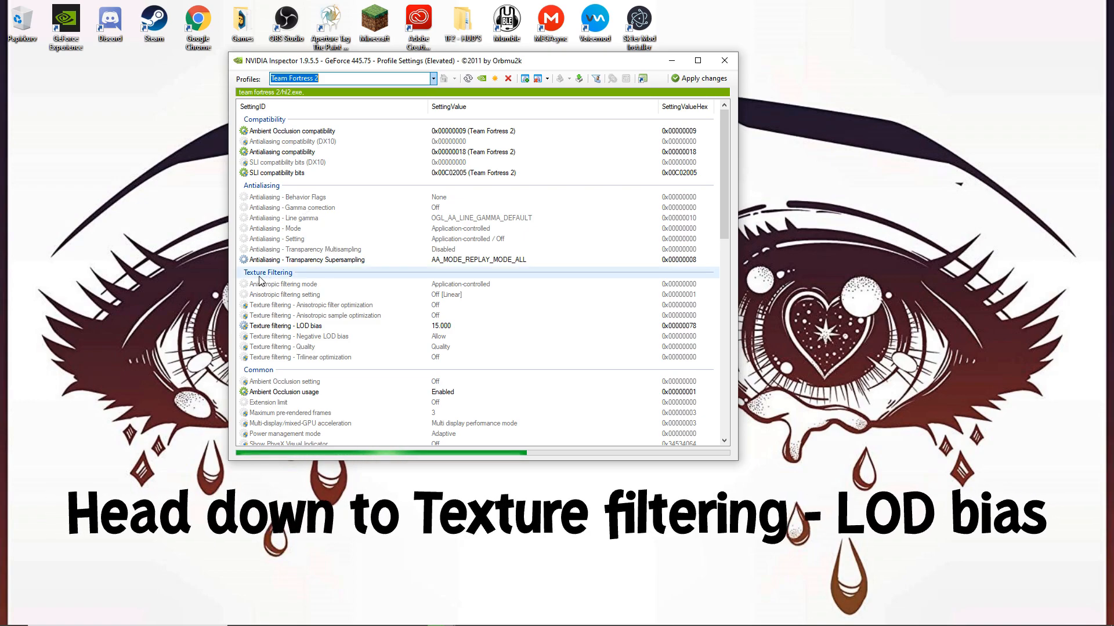
Set LOD bias 15.000 and transparency supersampling AA_MODE_REPLAY_MODE_ALL, then apply
click(301, 326)
text(0xFFFFFF80)
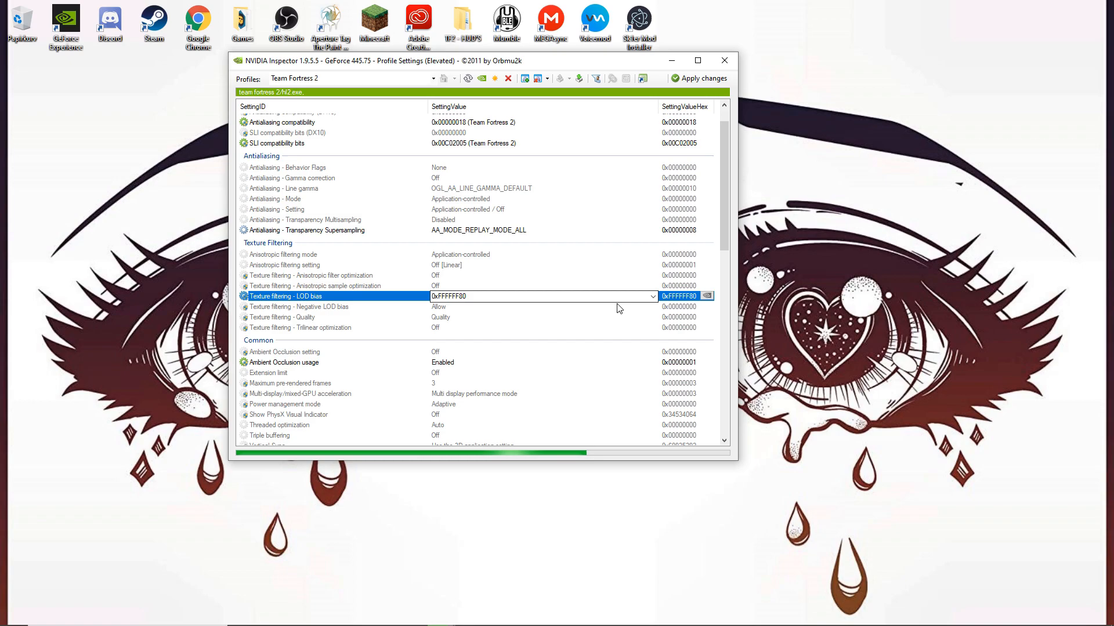
click(637, 296)
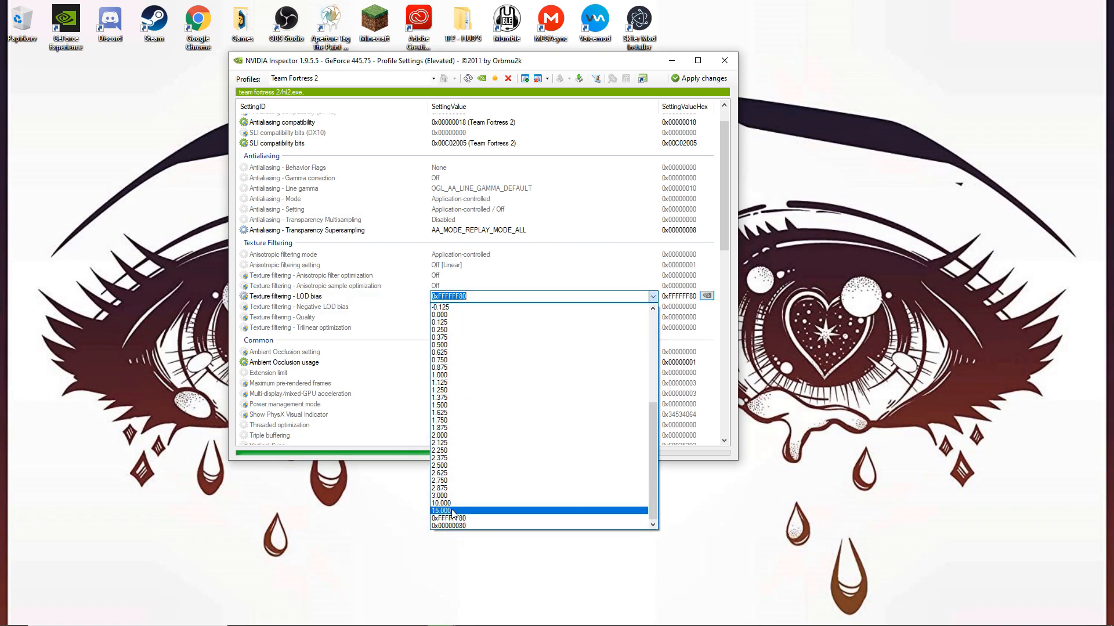
click(440, 510)
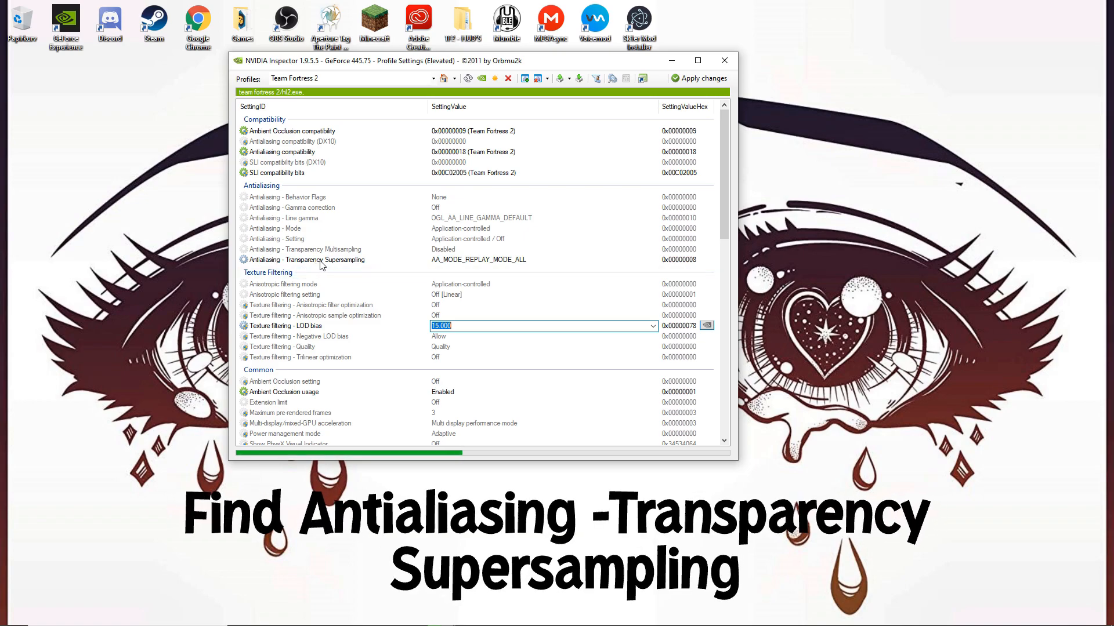
click(323, 259)
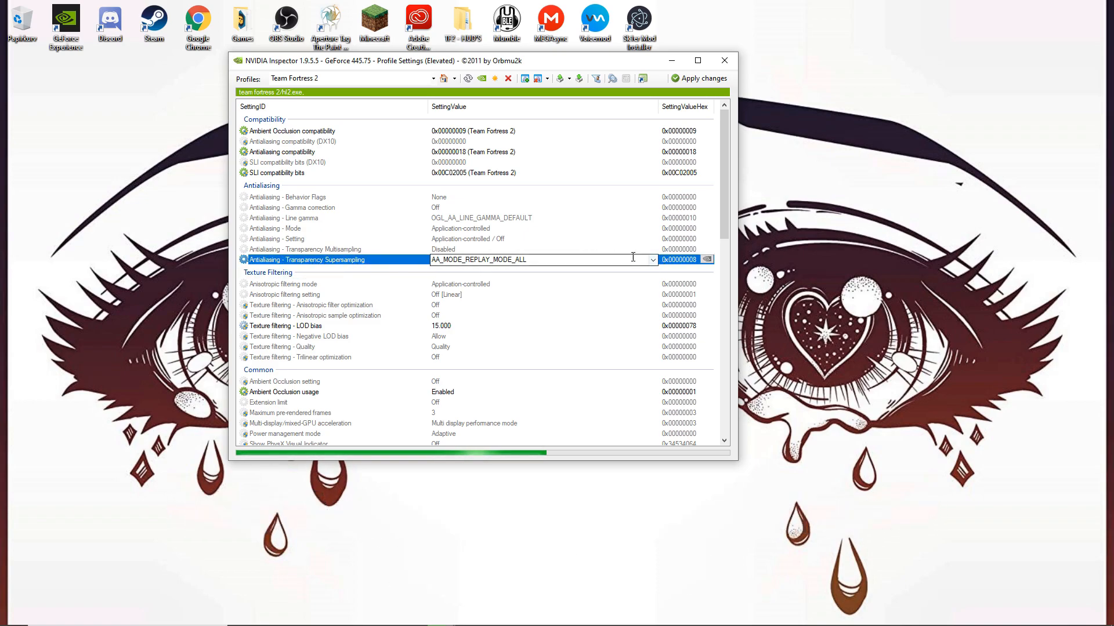
click(653, 259)
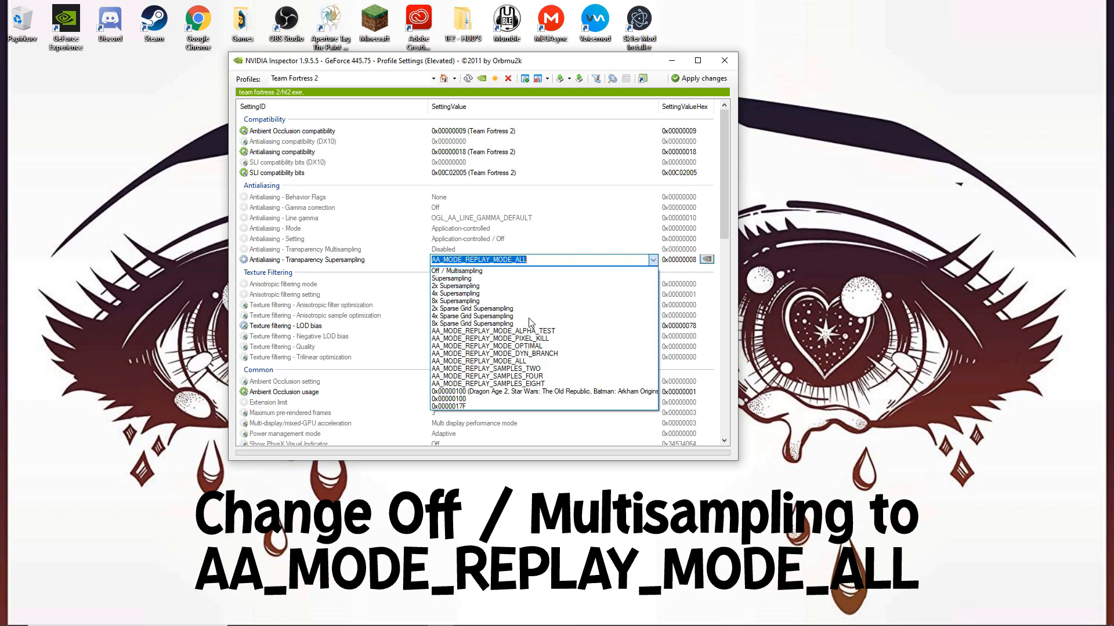
click(478, 361)
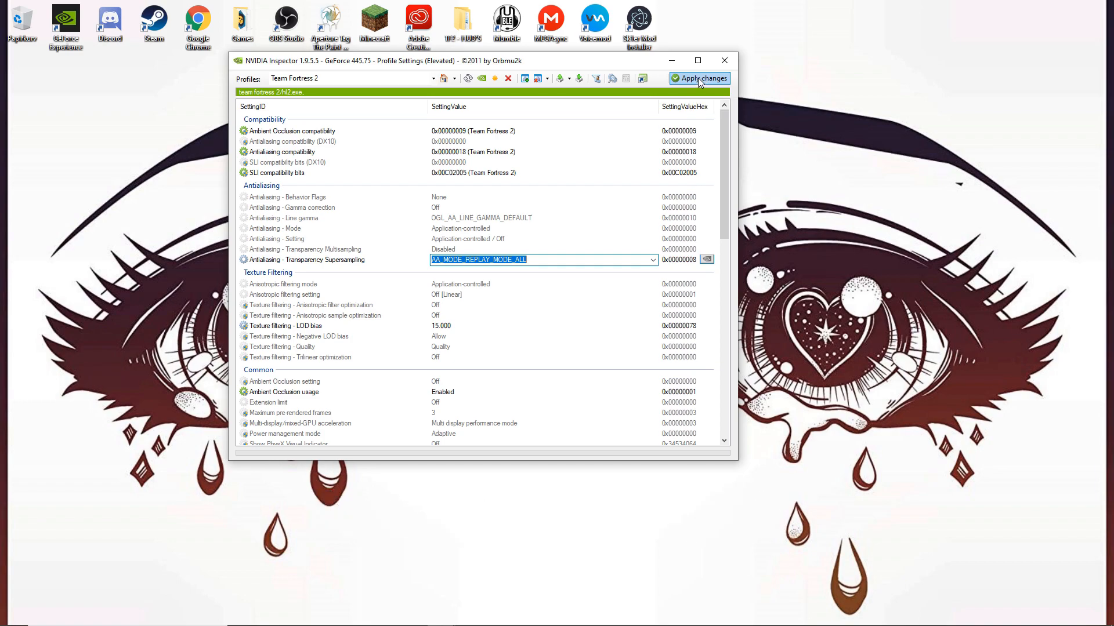
click(699, 79)
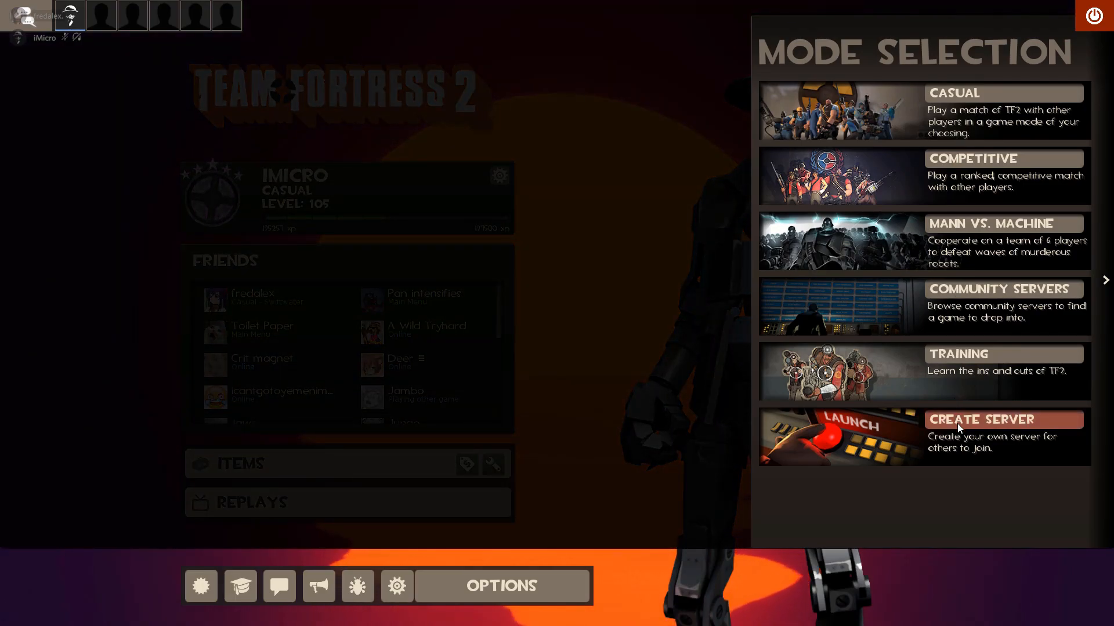
Choose Create Server in Team Fortress 2's Mode Selection panel
click(981, 419)
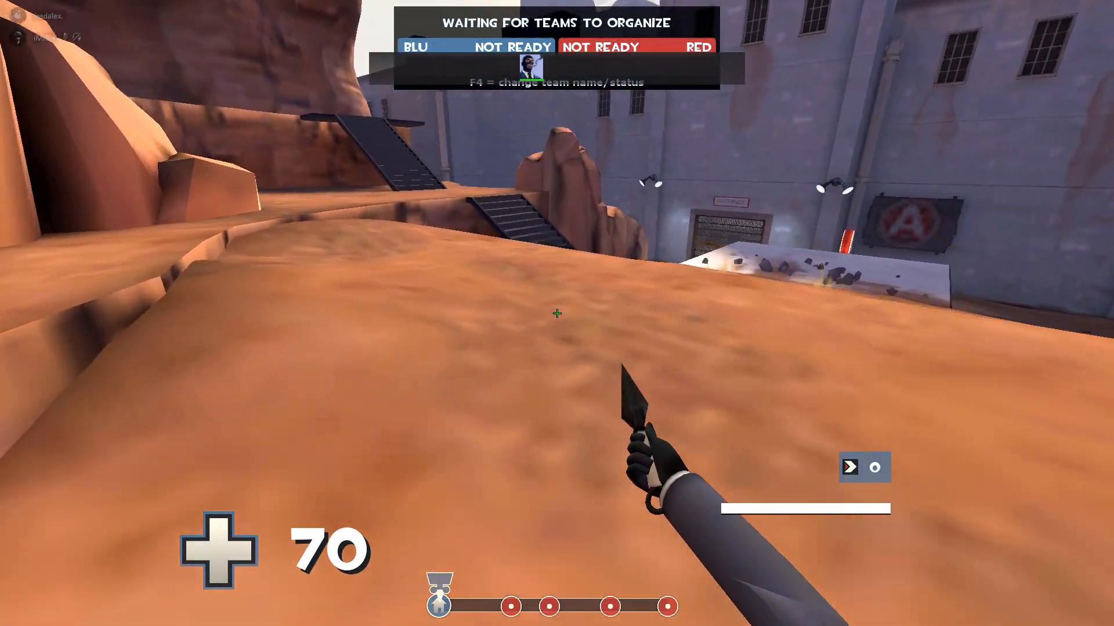
mouse_move(557, 314)
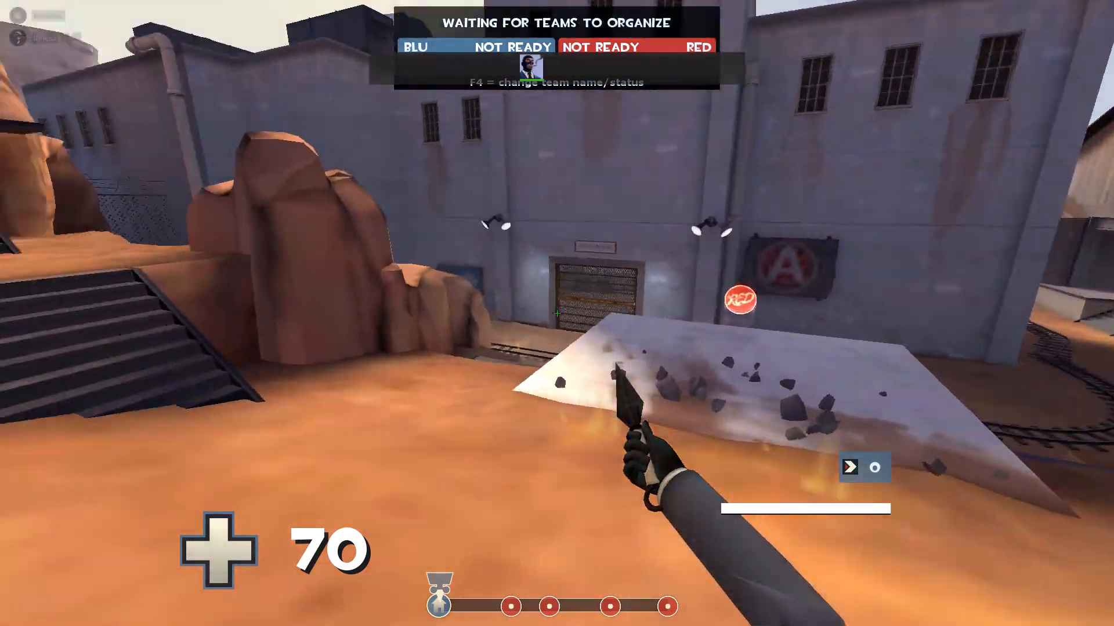